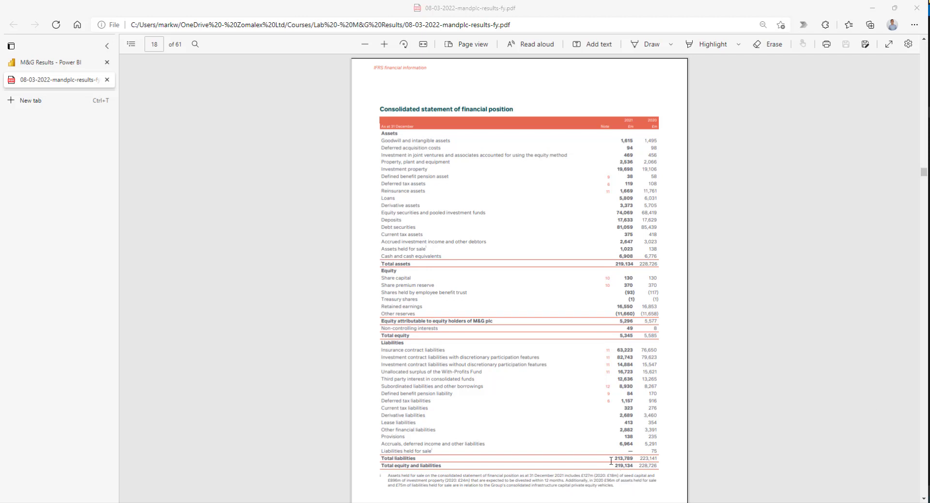
pyautogui.moveTo(613, 464)
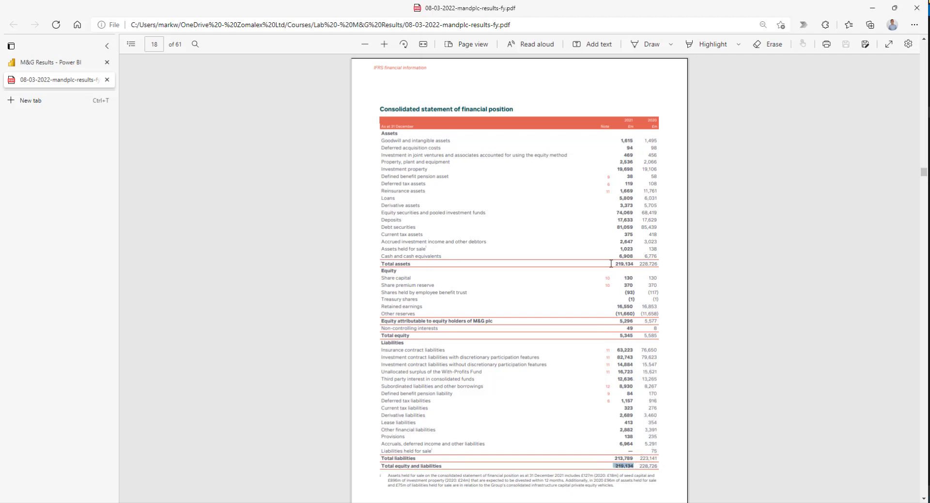
# - Highlight the total equity and liabilities figure in the balance sheet data table
pyautogui.doubleClick(624, 264)
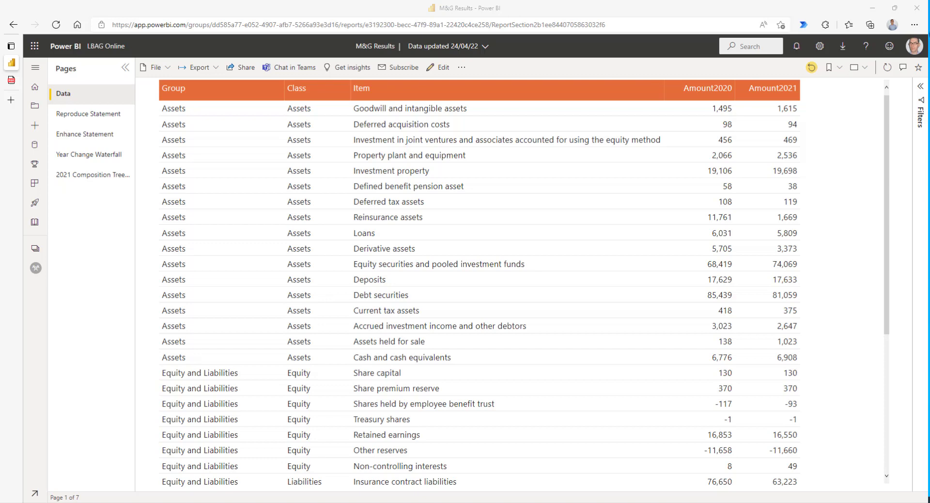
pyautogui.moveTo(89, 113)
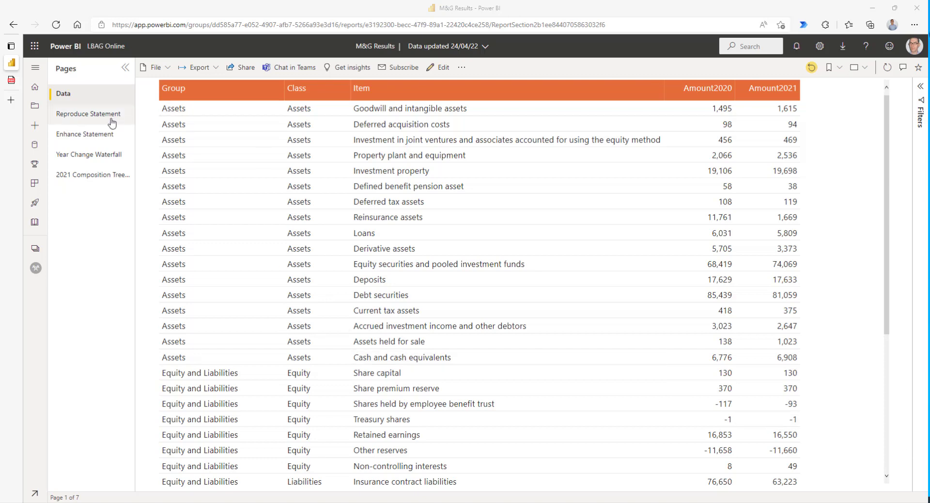
# - Review the Reproduce Statement matrix of 2021 and 2020 totals, then move on to Enhance Statement
pyautogui.click(90, 113)
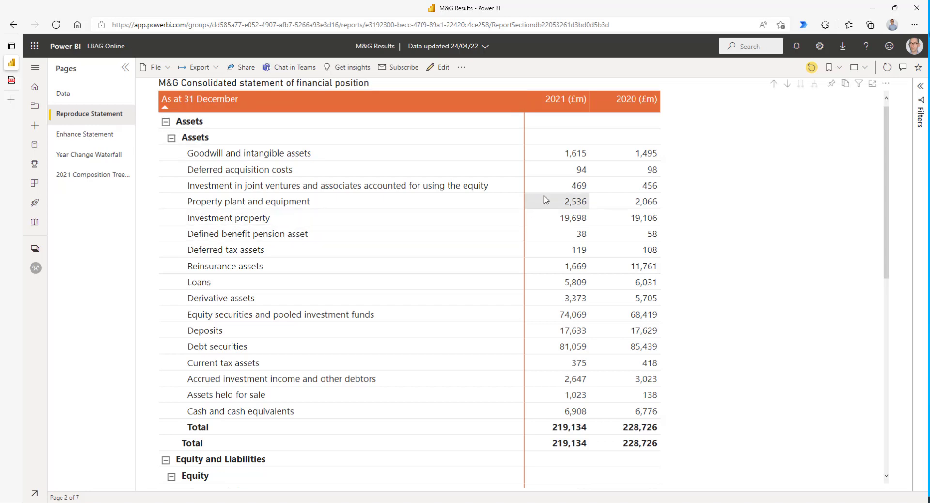
pyautogui.scroll(-3)
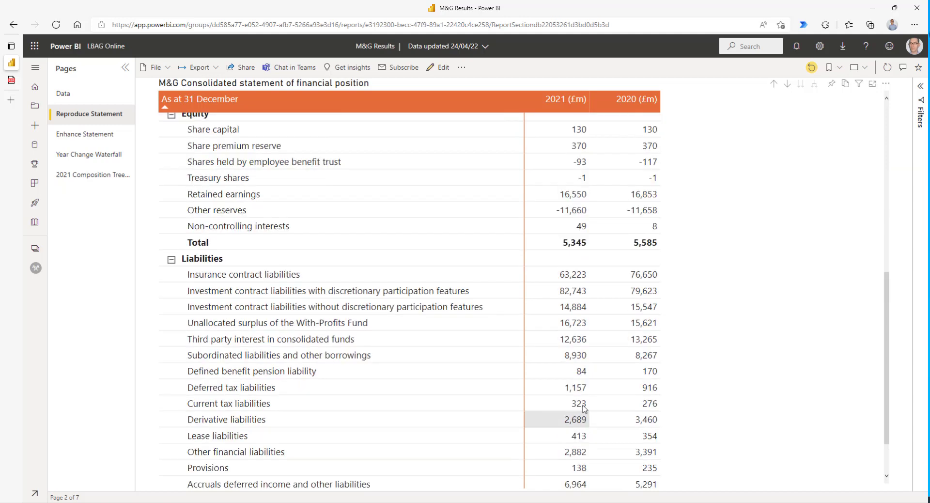
pyautogui.scroll(3)
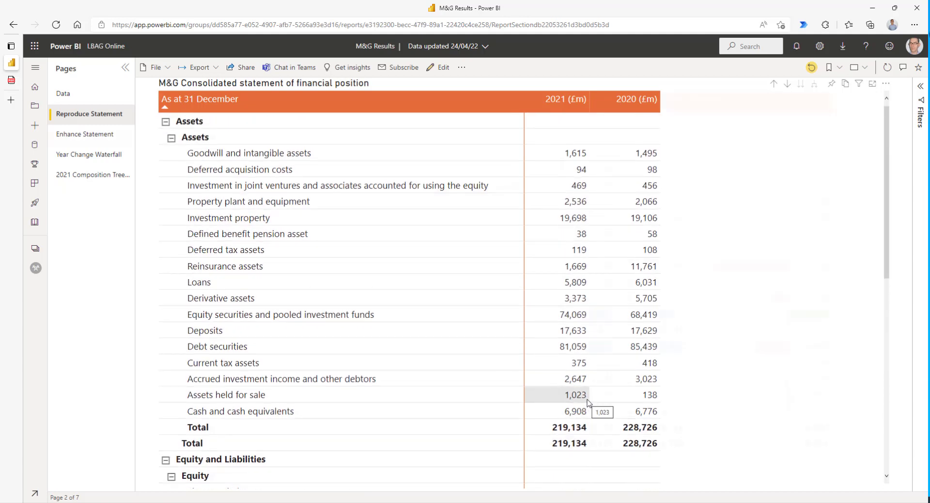
pyautogui.click(85, 134)
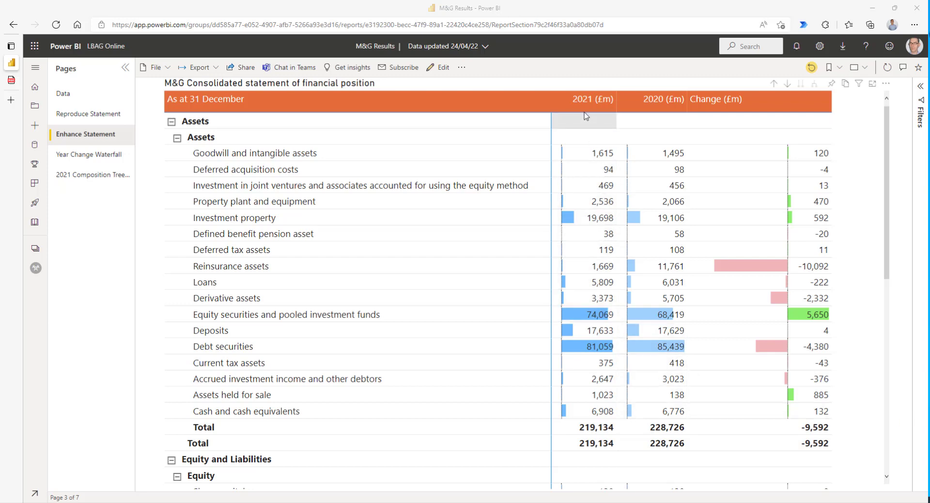
pyautogui.moveTo(660, 103)
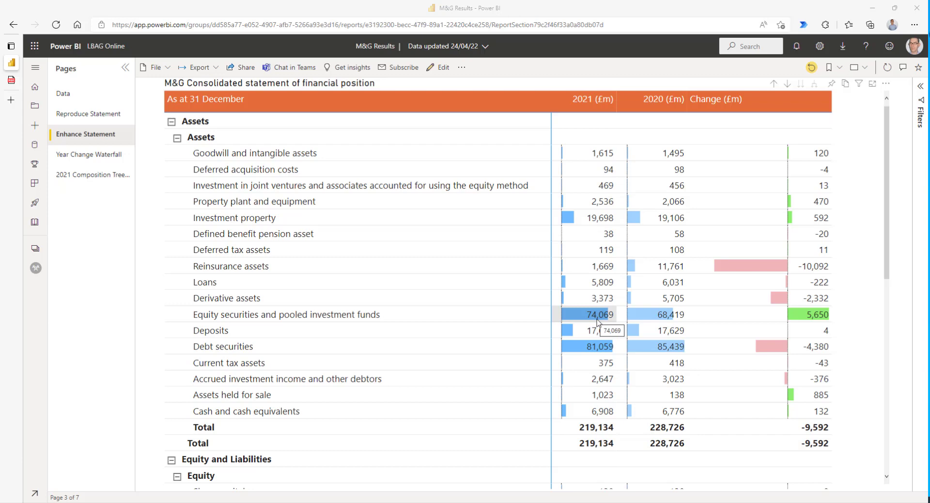
pyautogui.moveTo(599, 346)
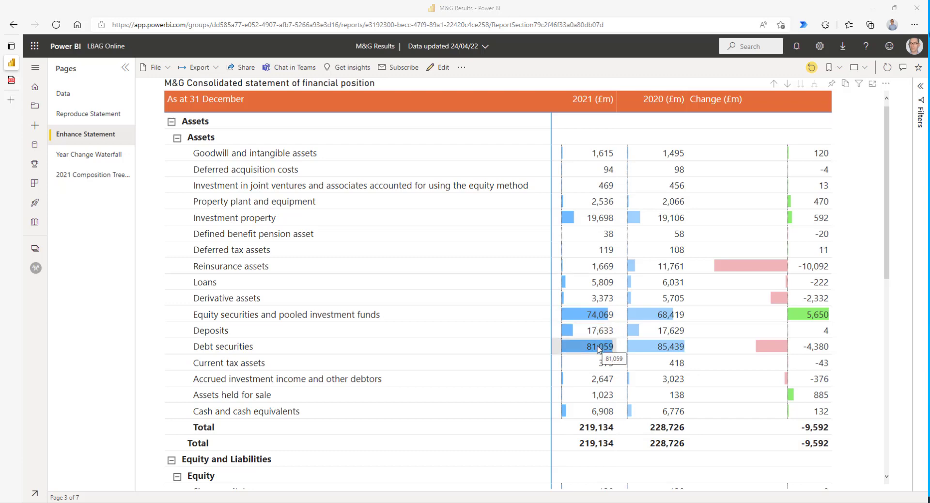
pyautogui.moveTo(603, 314)
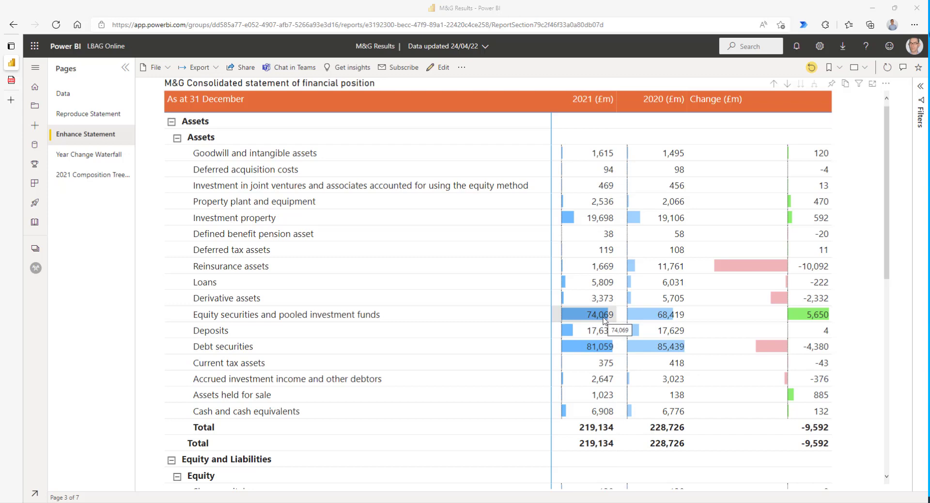
# - Scroll the enhanced statement down through the liabilities change bars and go to Year Change Waterfall
pyautogui.scroll(-3)
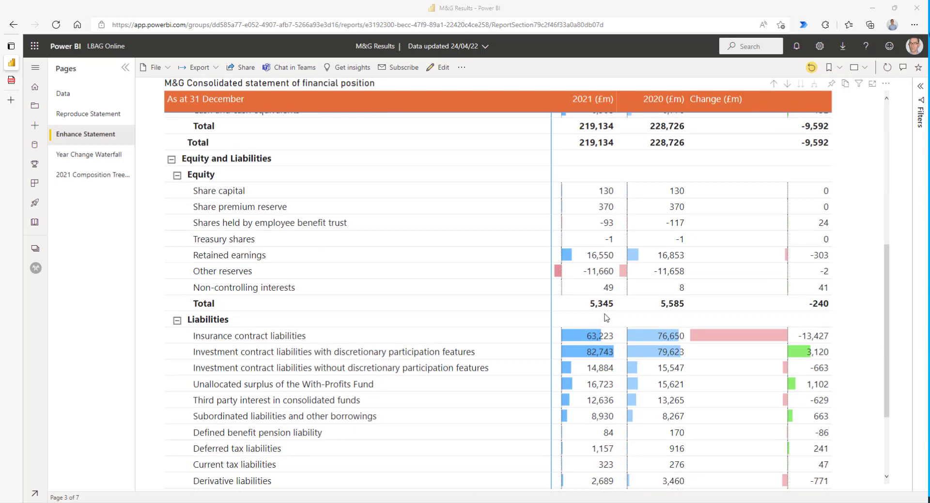
pyautogui.scroll(-3)
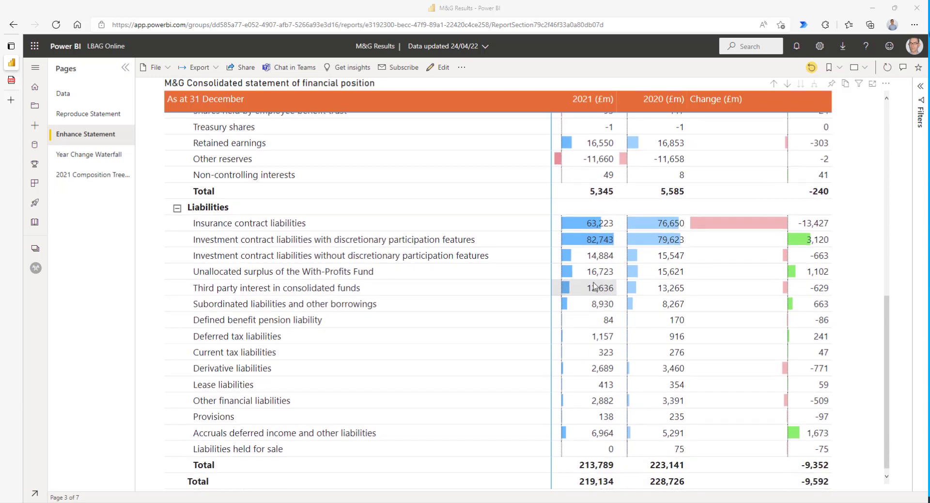
pyautogui.moveTo(601, 287)
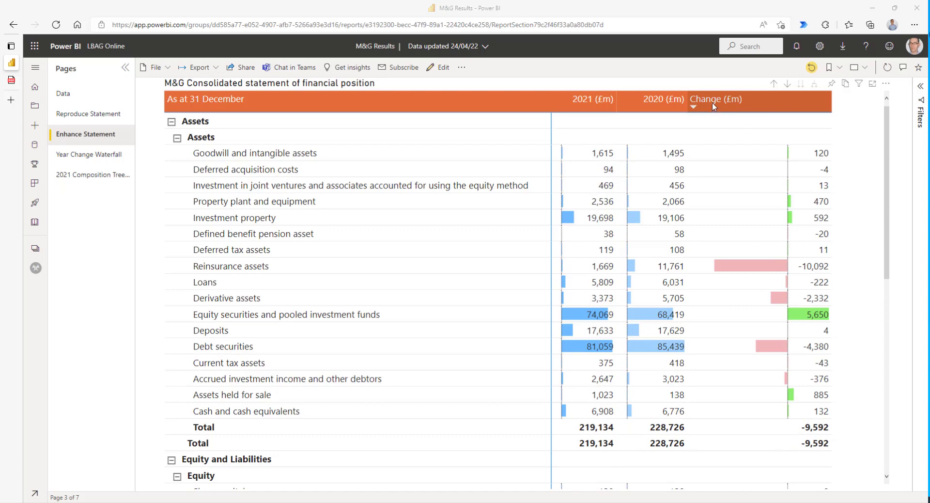
pyautogui.moveTo(599, 109)
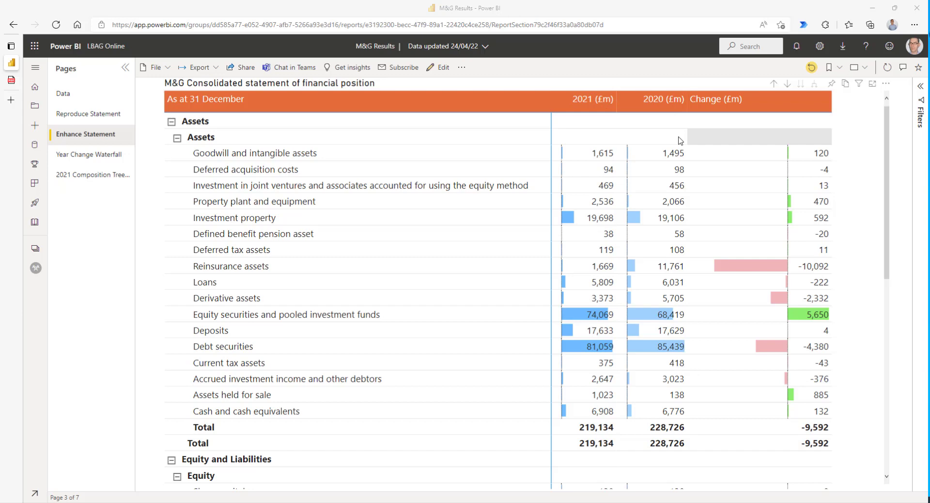
pyautogui.moveTo(672, 159)
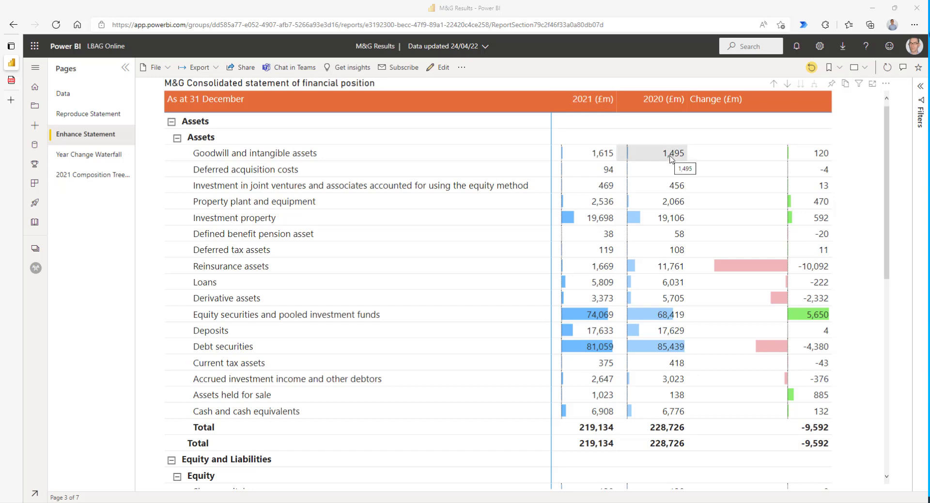
pyautogui.moveTo(604, 152)
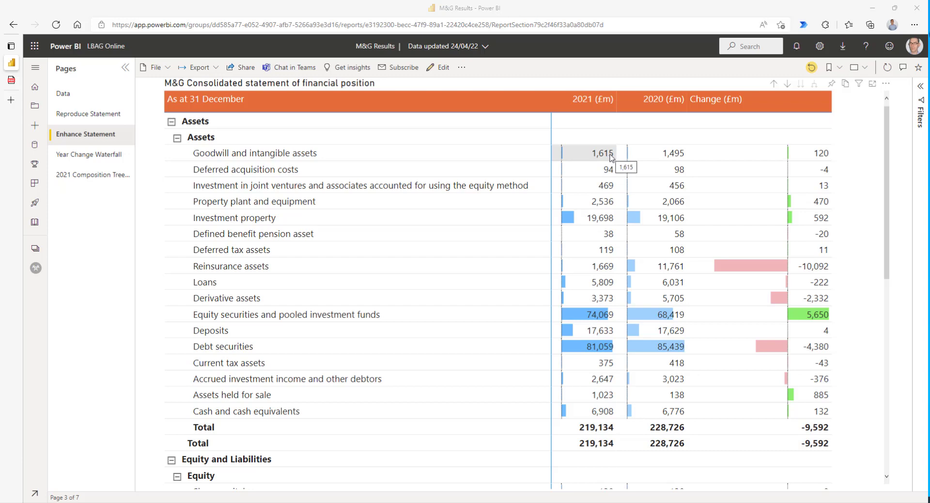
pyautogui.moveTo(812, 154)
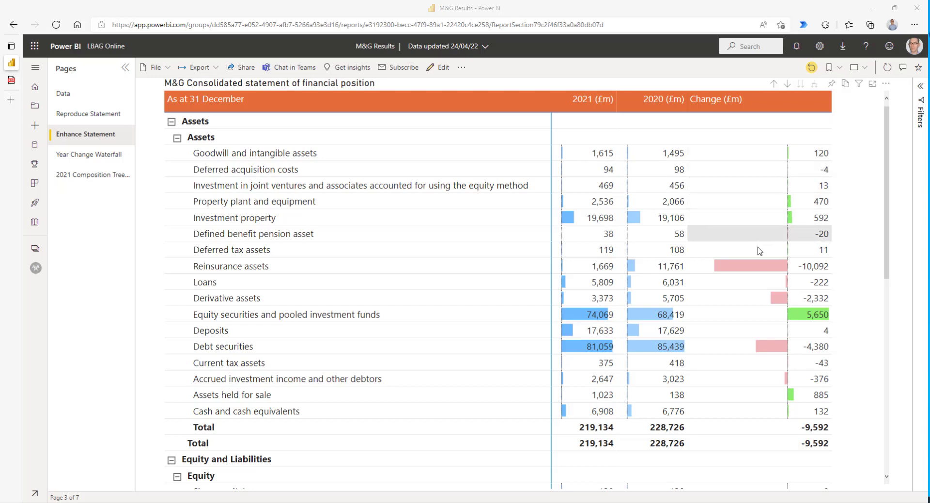
pyautogui.moveTo(760, 271)
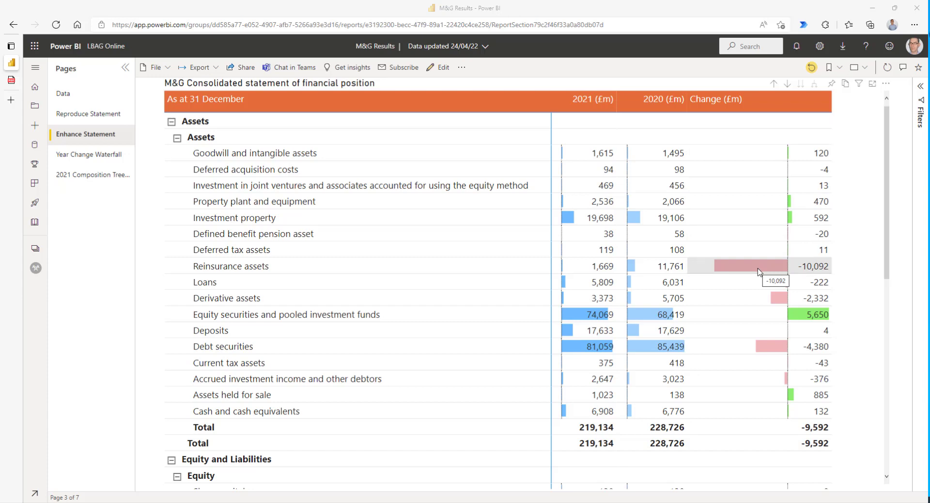
pyautogui.scroll(-3)
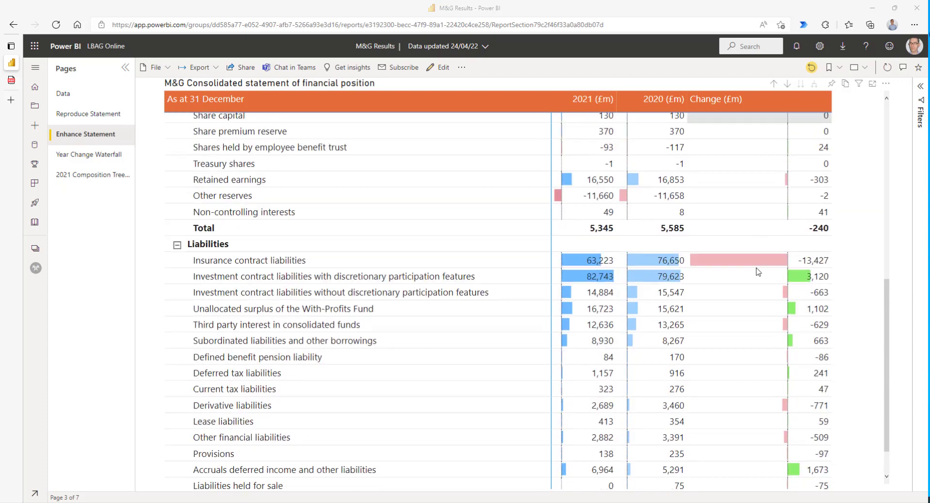
pyautogui.moveTo(757, 267)
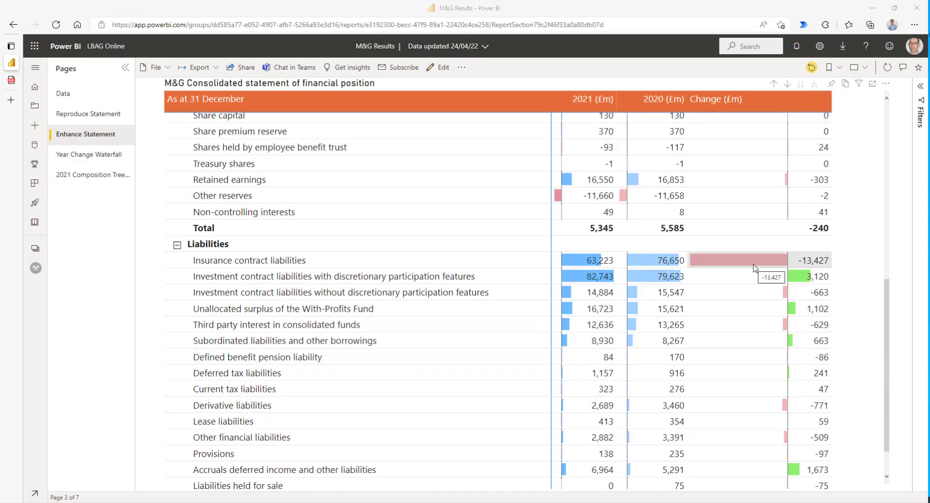
pyautogui.scroll(-3)
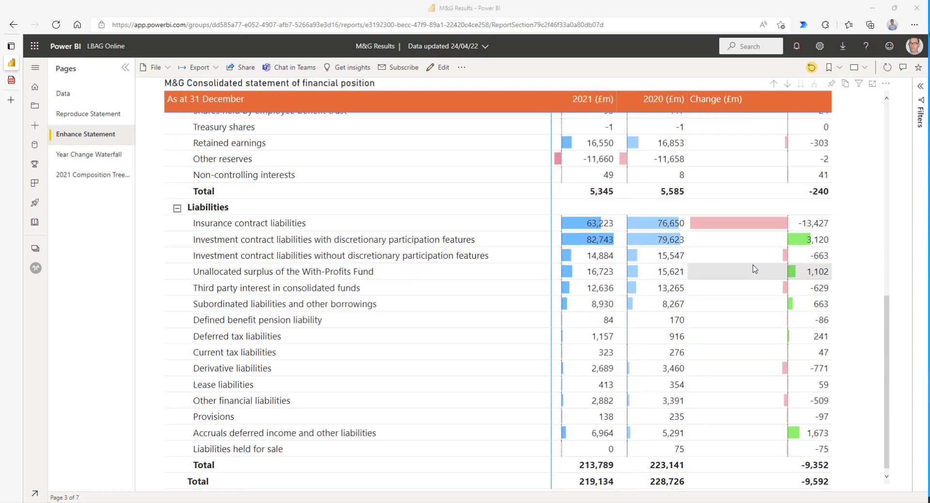
pyautogui.click(89, 154)
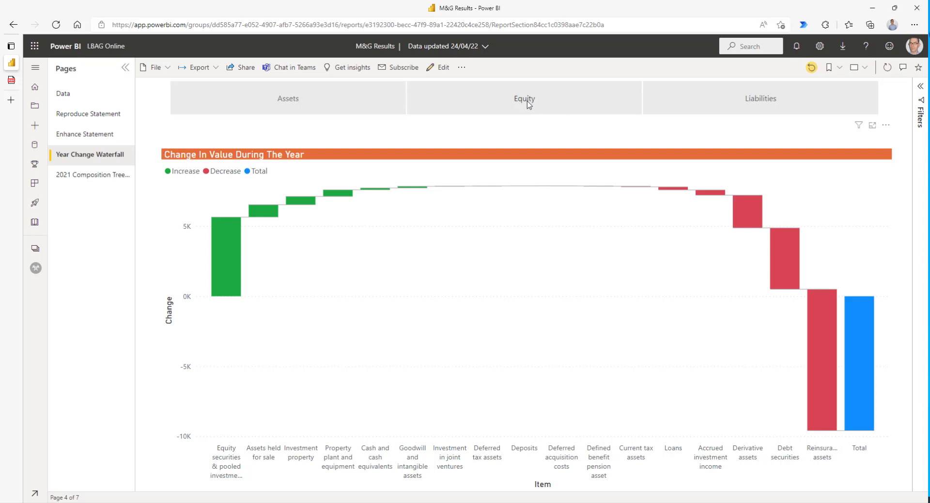
# - Show the waterfall for Liabilities then Assets changes, and move to the 2021 Composition Tree page
pyautogui.click(759, 98)
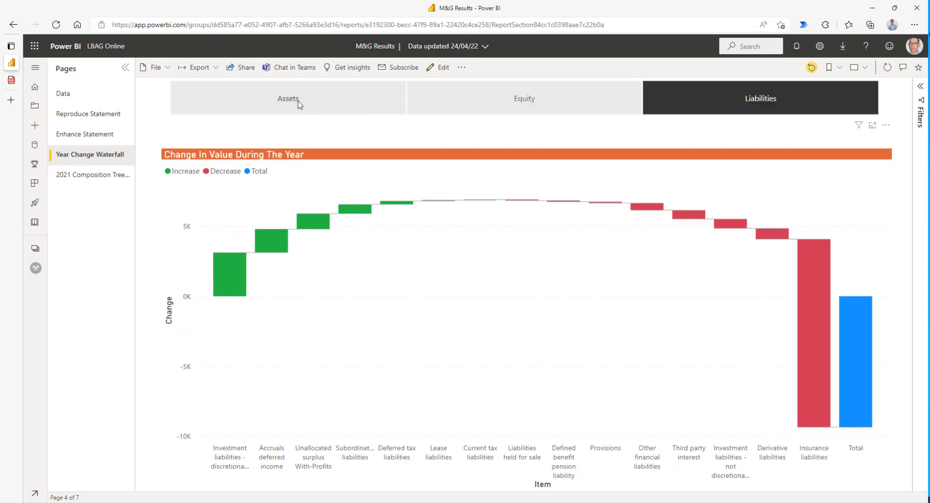
pyautogui.click(287, 98)
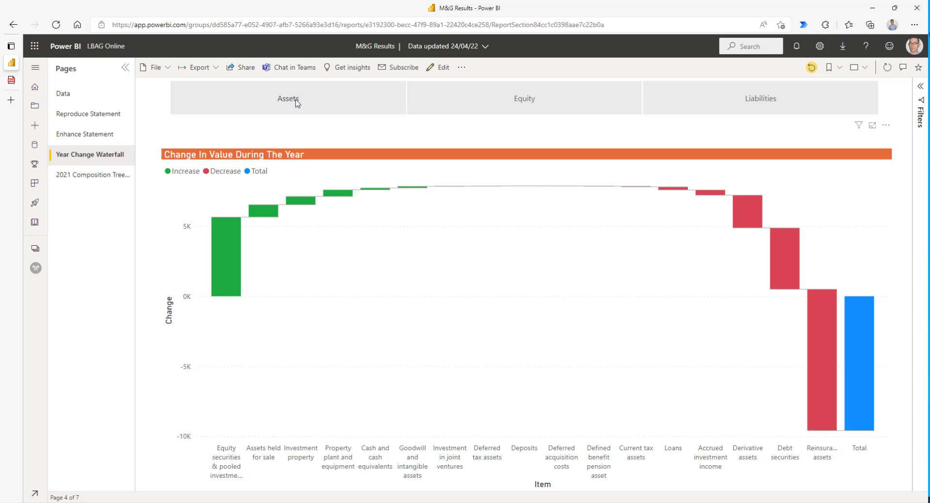
pyautogui.click(287, 98)
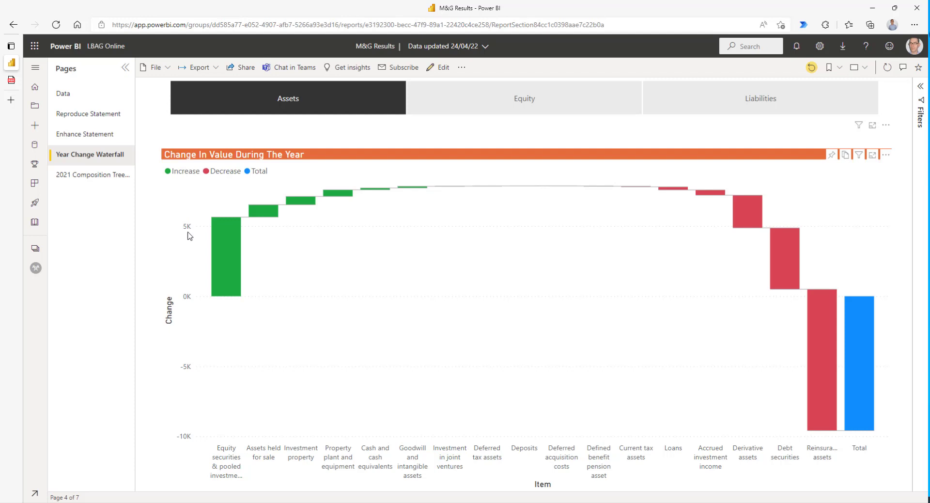
pyautogui.moveTo(226, 245)
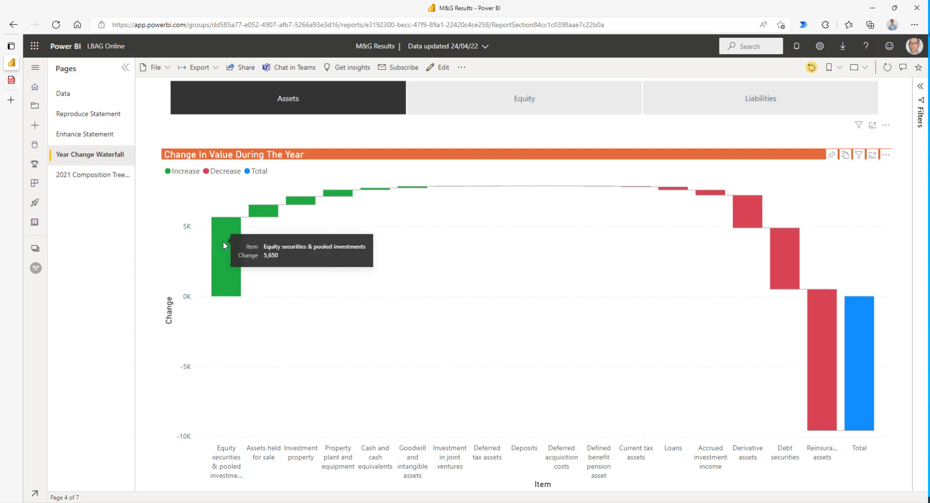
pyautogui.moveTo(825, 349)
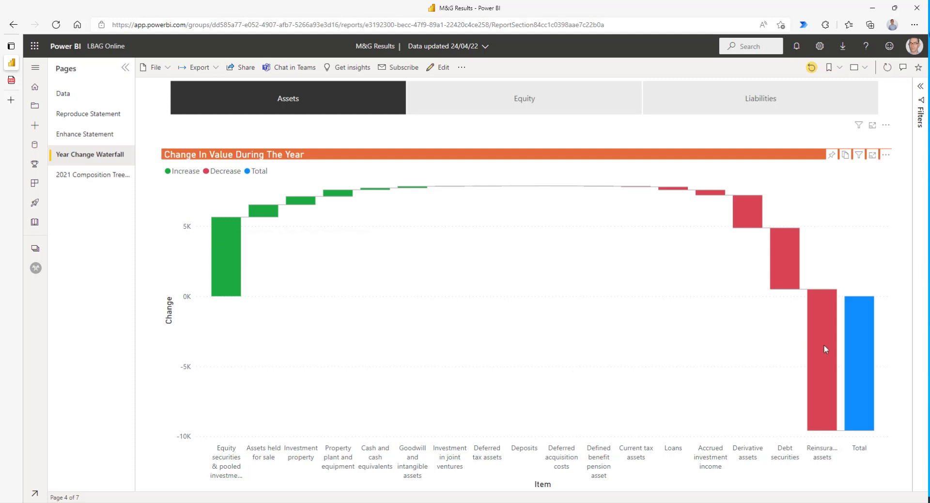
pyautogui.moveTo(821, 355)
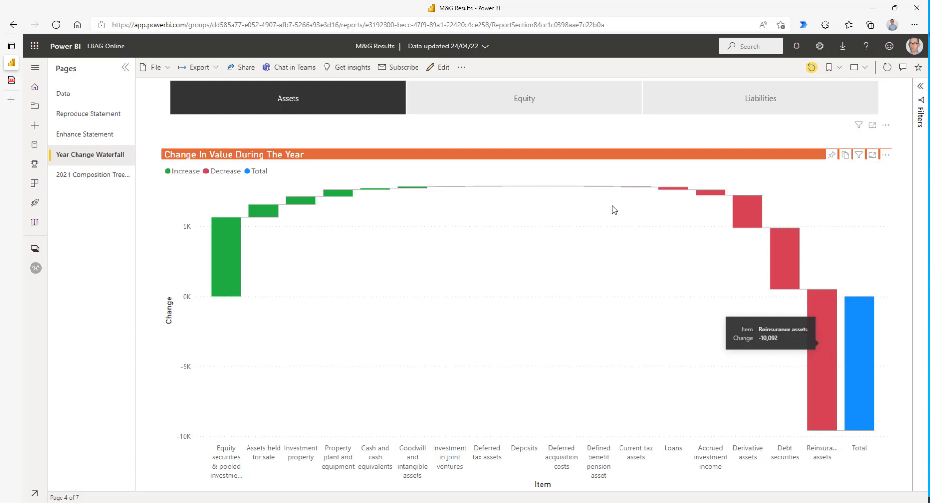
pyautogui.moveTo(626, 193)
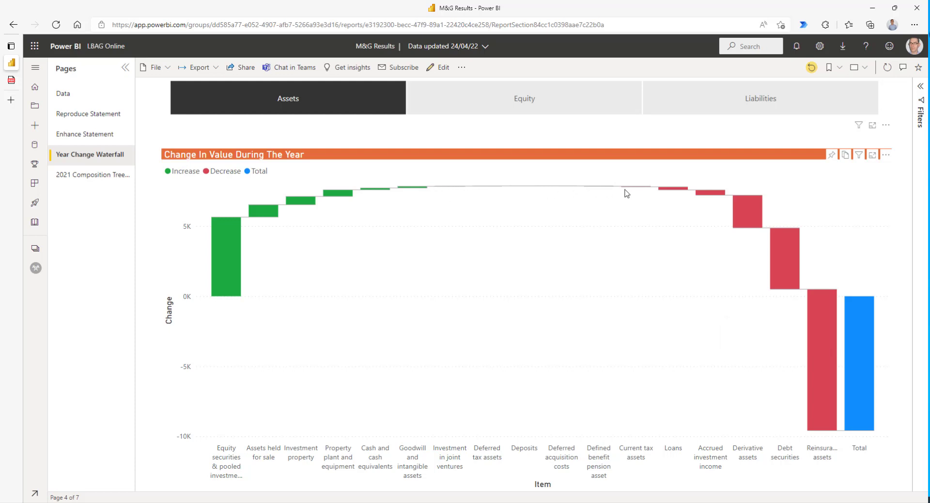
pyautogui.moveTo(730, 256)
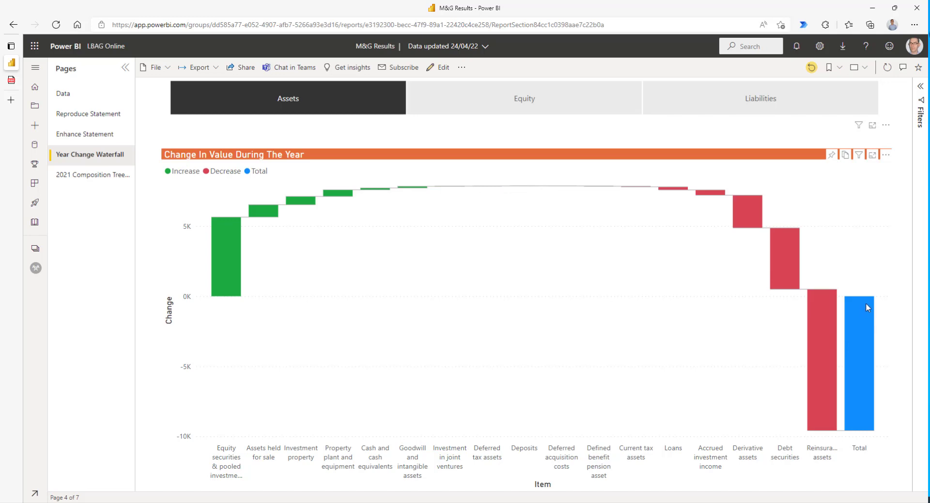
pyautogui.moveTo(869, 412)
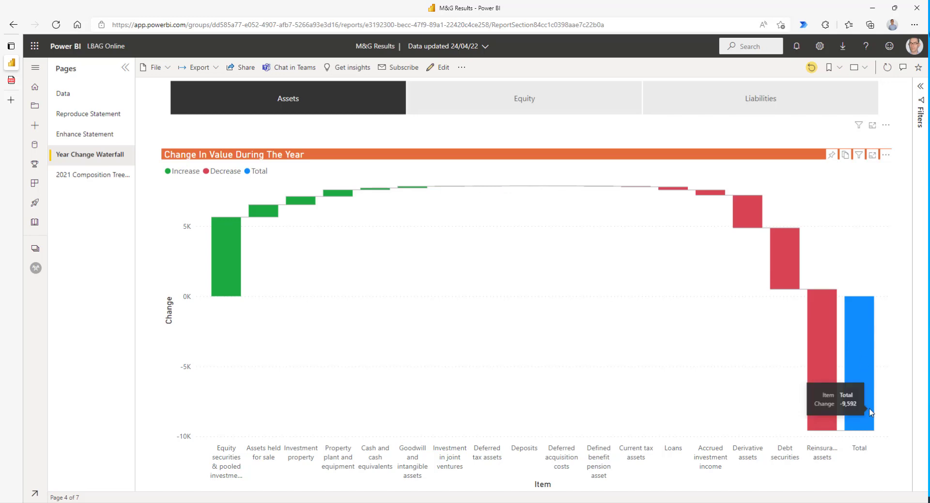
pyautogui.click(91, 174)
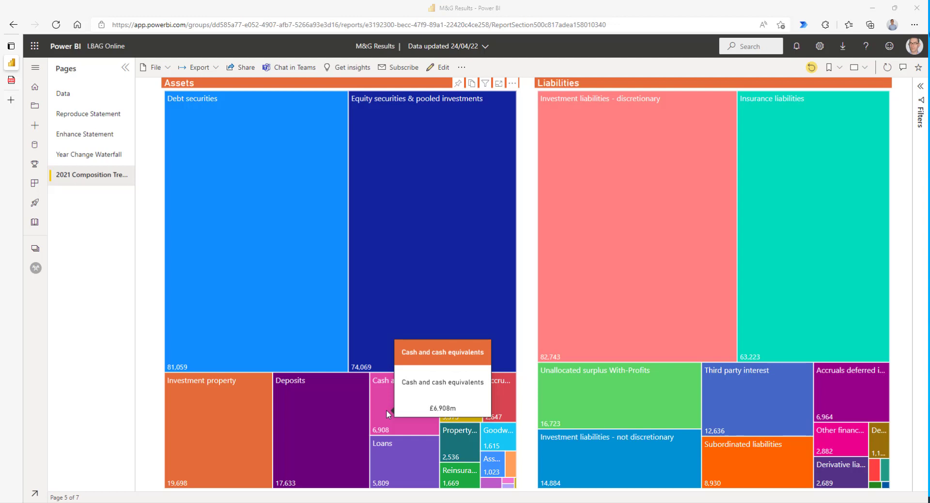
pyautogui.moveTo(429, 446)
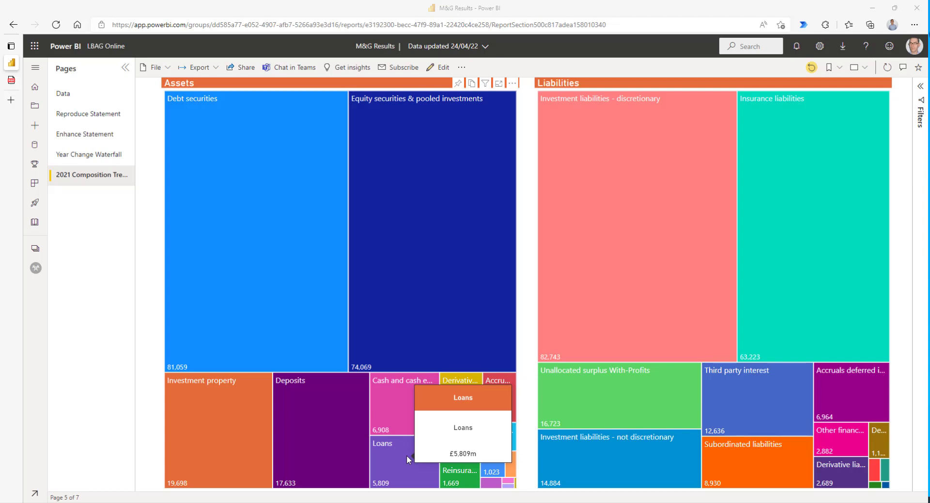
pyautogui.moveTo(444, 400)
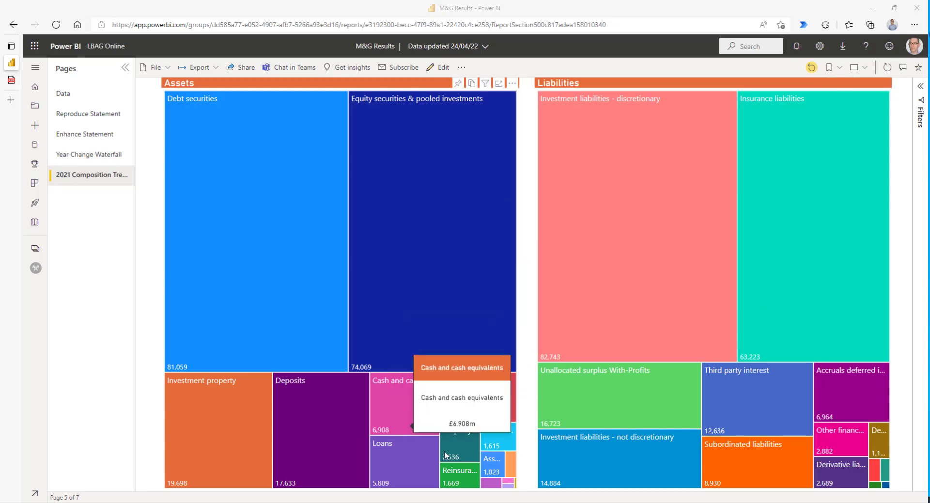
pyautogui.moveTo(509, 486)
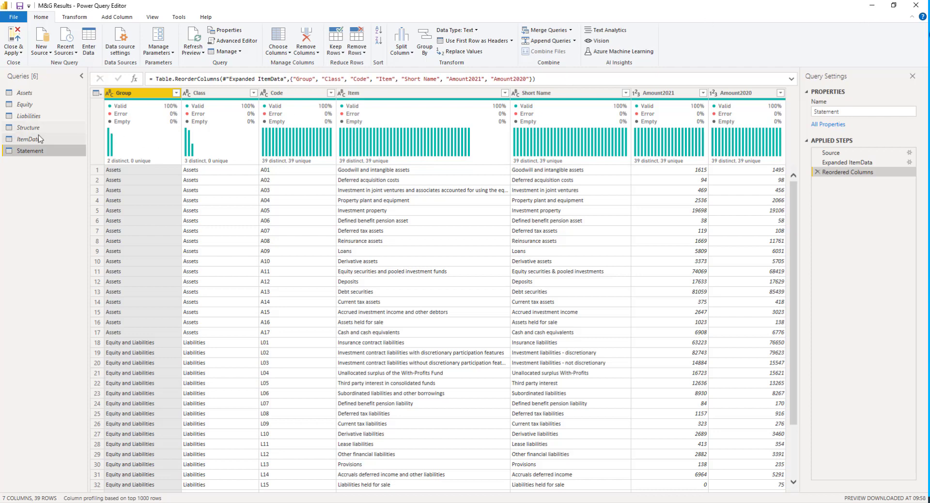
# - View the Structure query mapping Groups to Classes, then the Liabilities query data
pyautogui.click(28, 126)
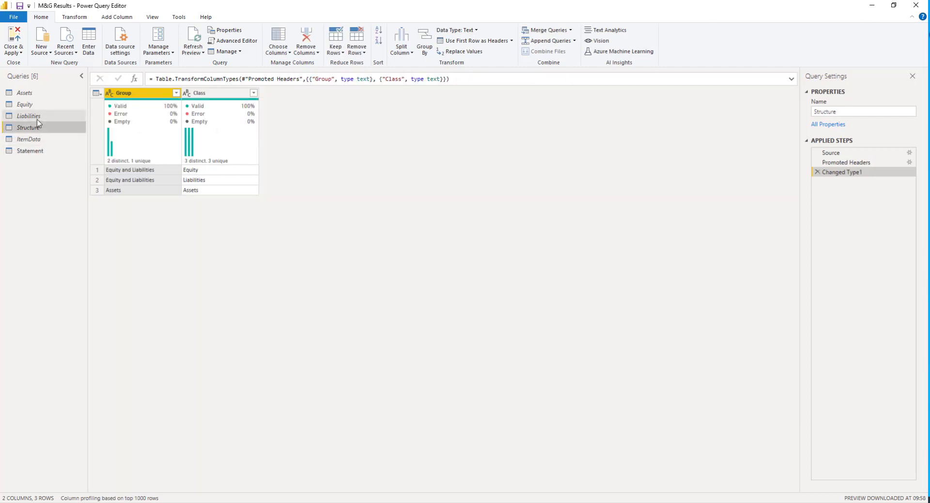
pyautogui.click(28, 115)
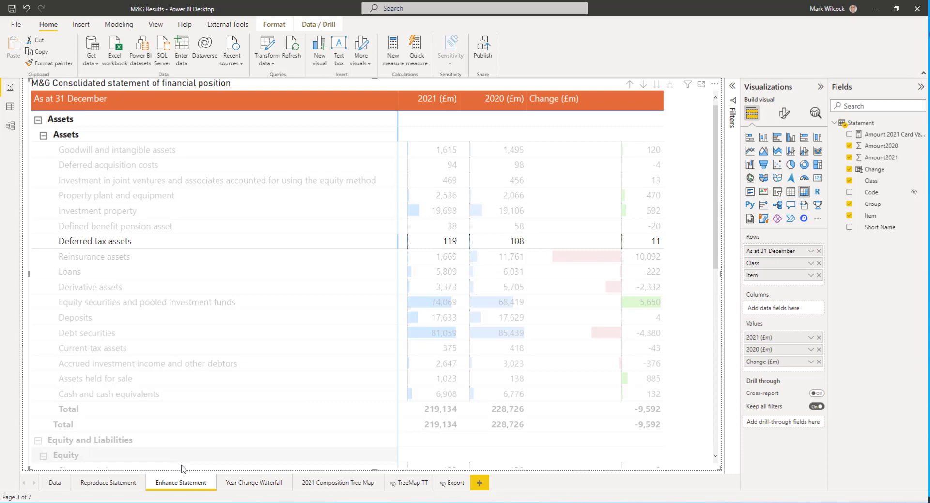
# - Switch Power BI Desktop to the Year Change Waterfall report page
pyautogui.click(253, 482)
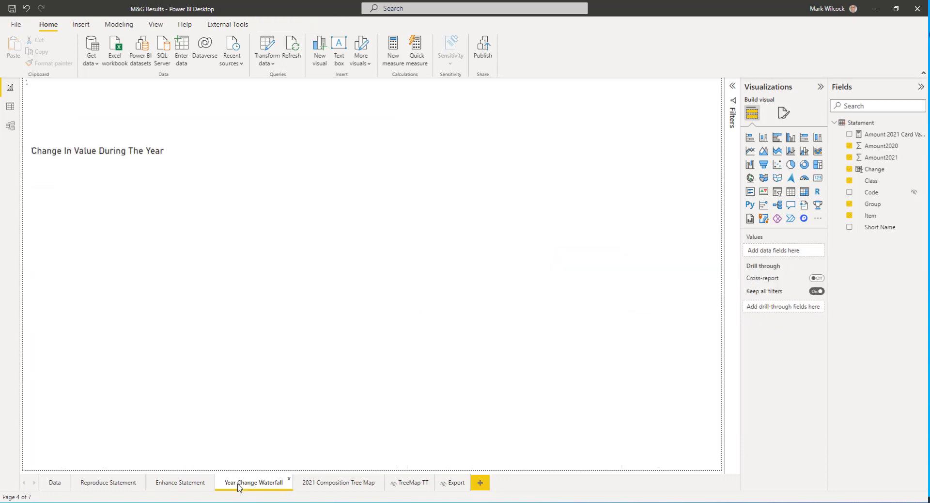